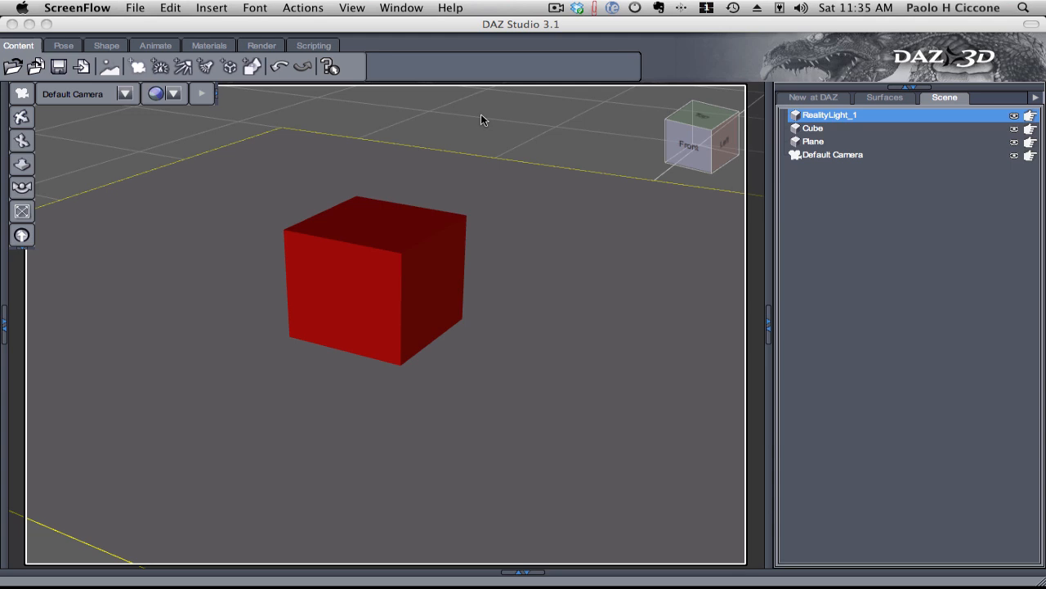
{"action": "mouse_move", "coordinate": [196, 172]}
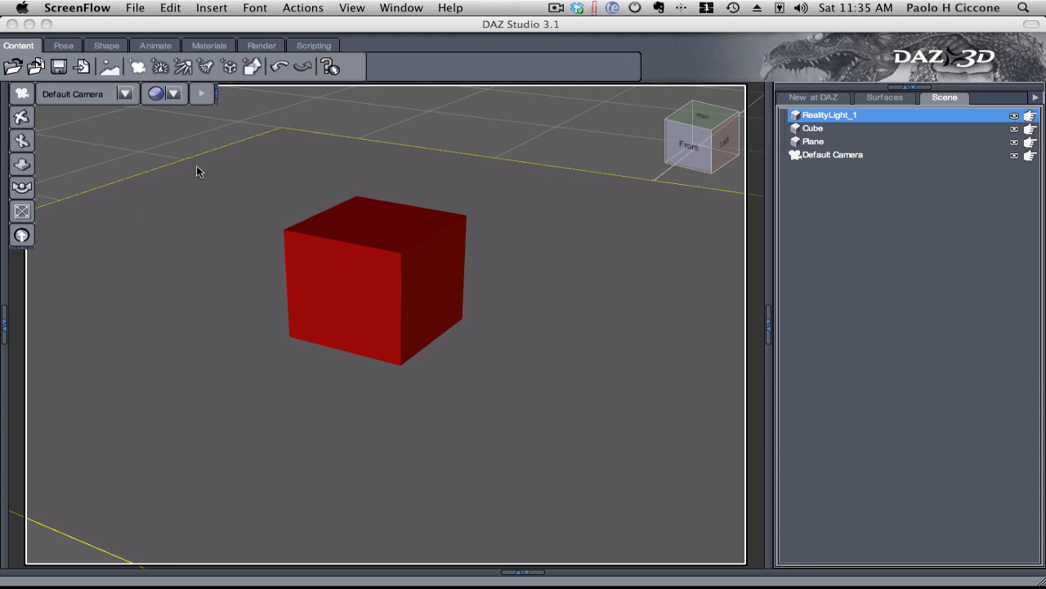
{"action": "mouse_move", "coordinate": [186, 149]}
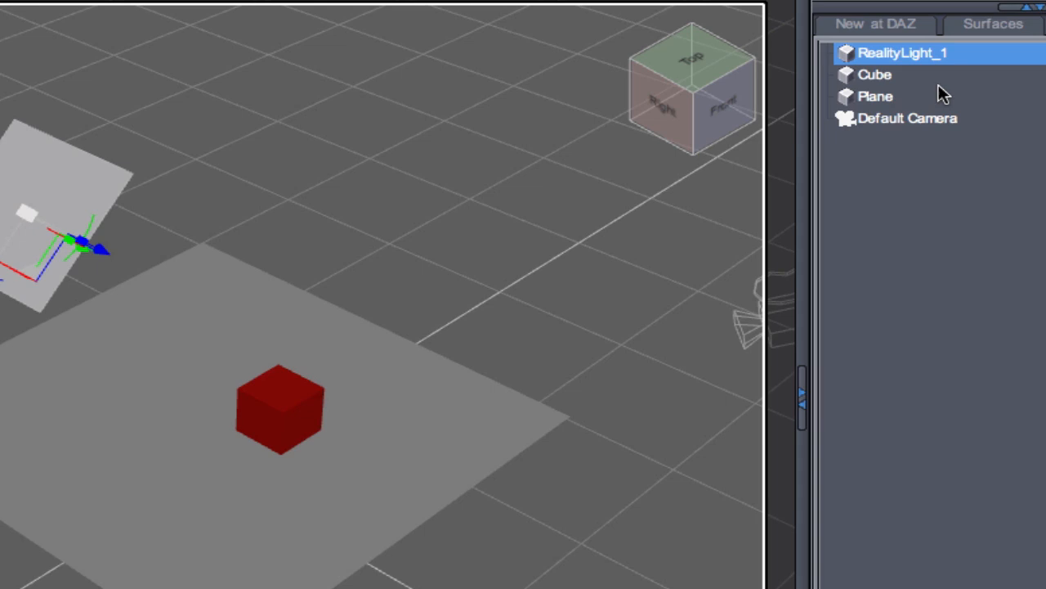
{"action": "mouse_move", "coordinate": [940, 79]}
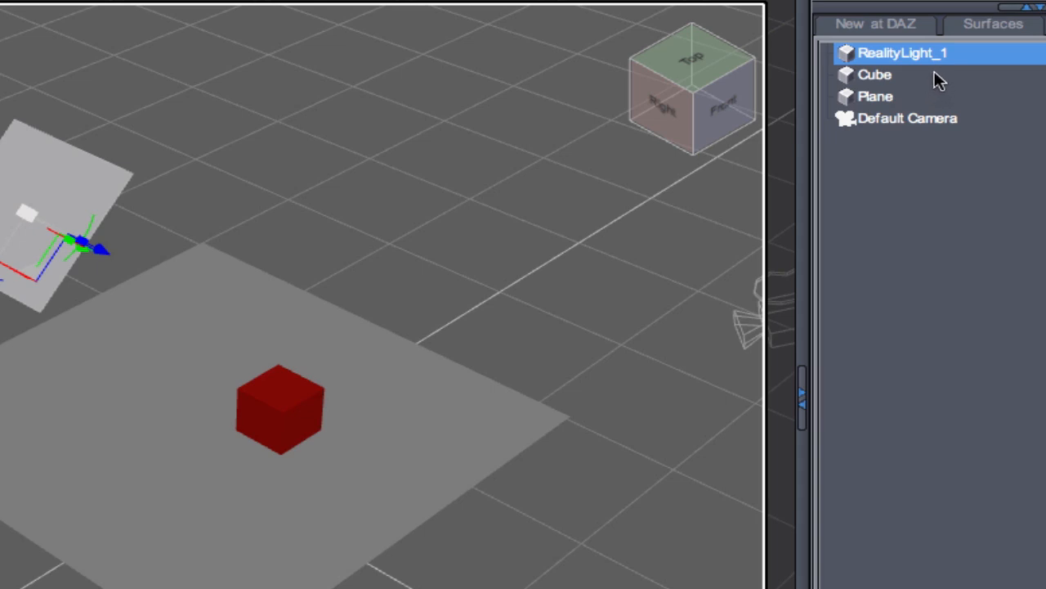
{"action": "mouse_move", "coordinate": [952, 74]}
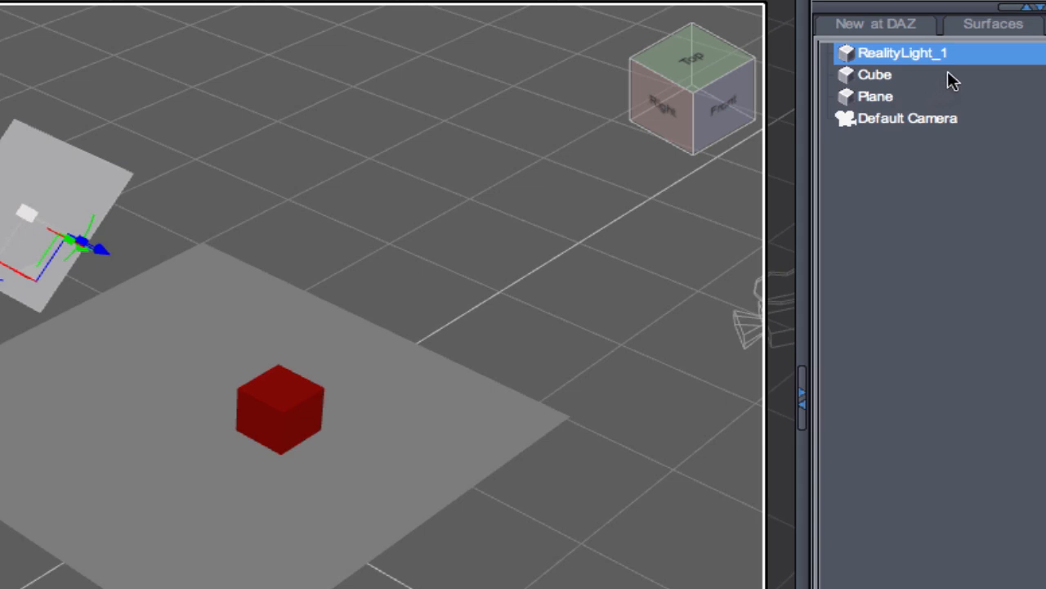
{"action": "mouse_move", "coordinate": [958, 111]}
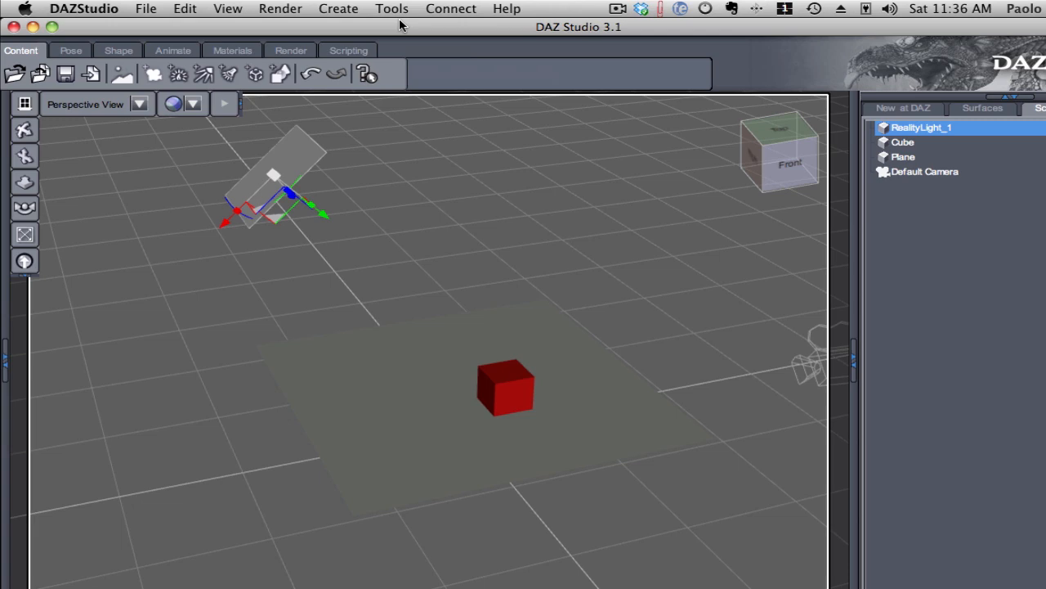
- Bring up the Reality Engine window from the Render menu
{"action": "left_click", "coordinate": [392, 9]}
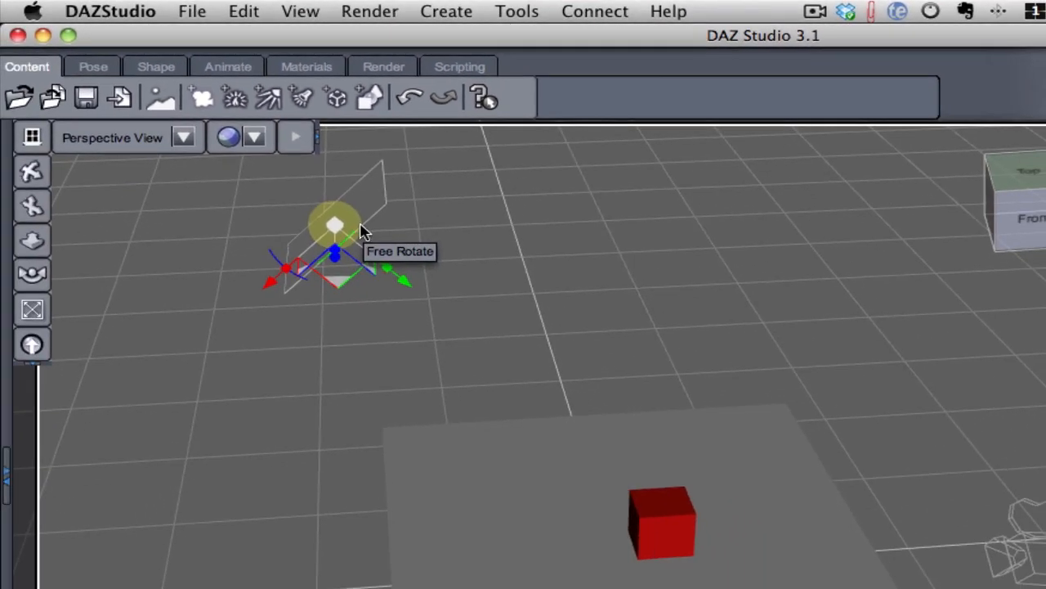
{"action": "mouse_move", "coordinate": [363, 232]}
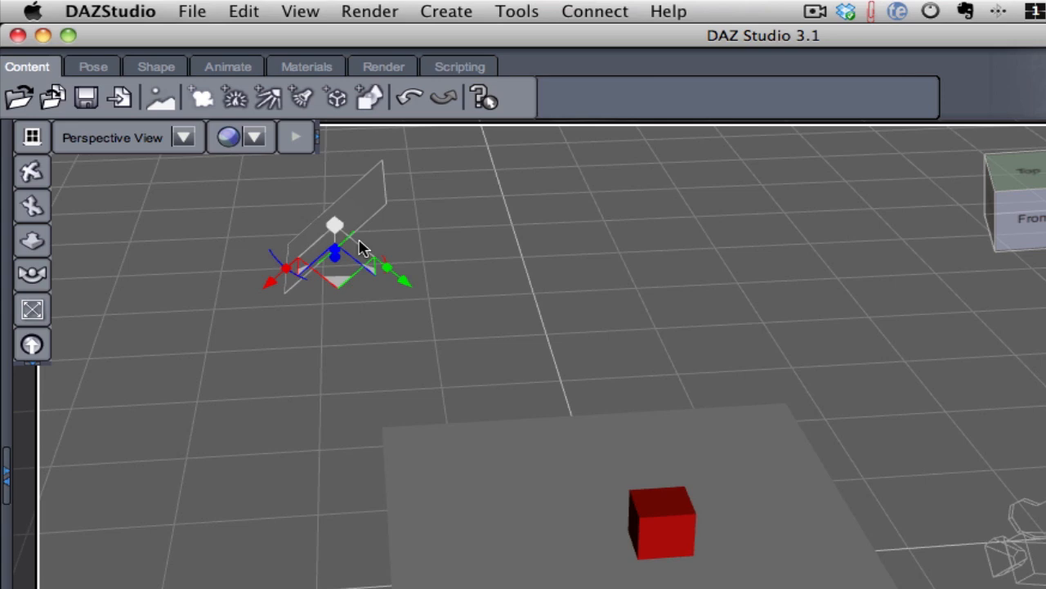
{"action": "mouse_move", "coordinate": [317, 523]}
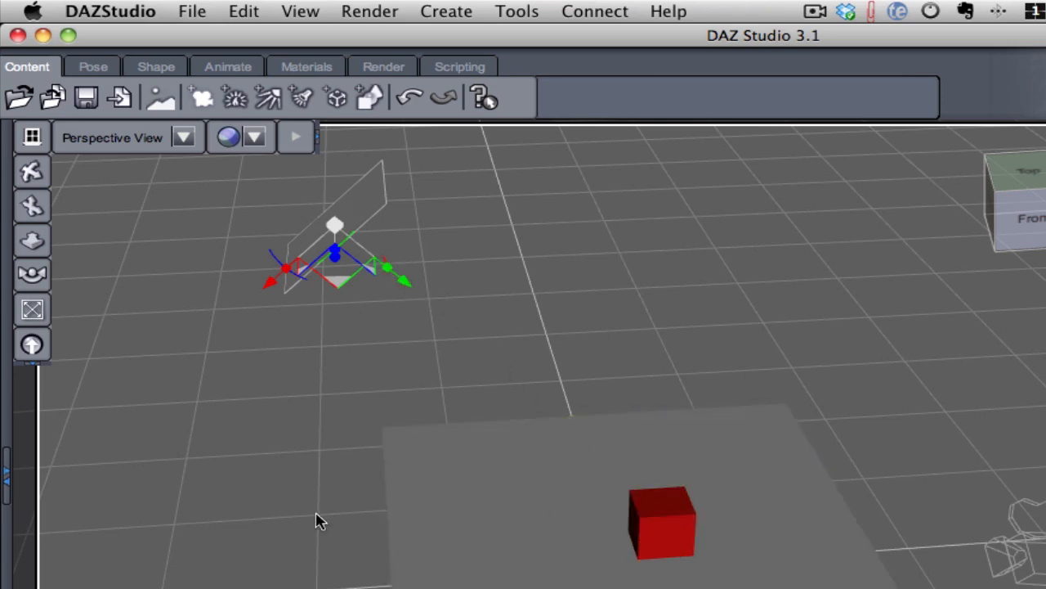
{"action": "mouse_move", "coordinate": [308, 531]}
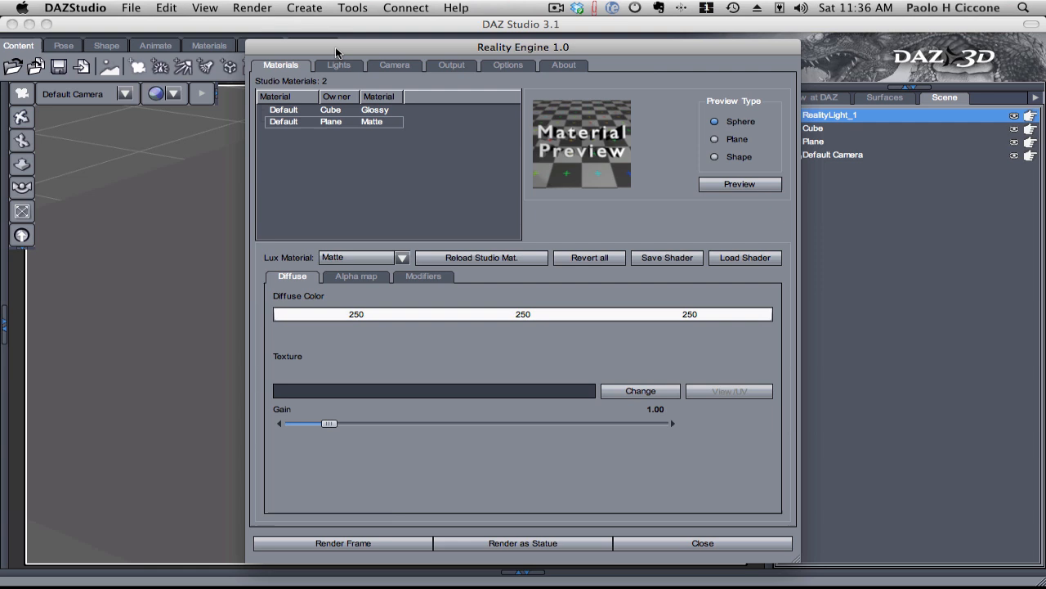
- Review RealityLight_1 at 100 W on the Lights list and render the frame in LuxRender
{"action": "left_click", "coordinate": [337, 65]}
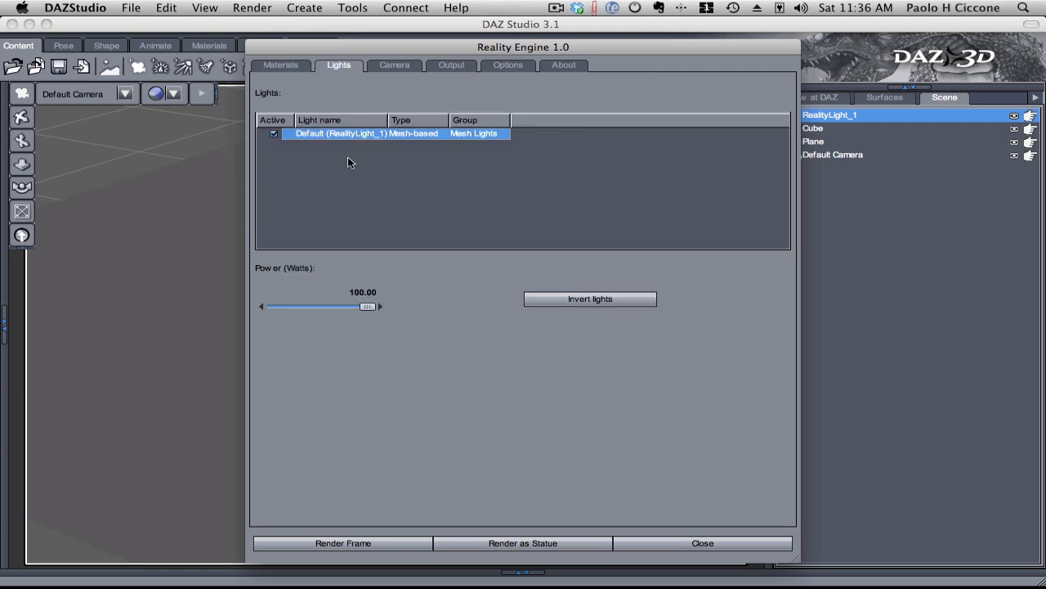
{"action": "mouse_move", "coordinate": [422, 269]}
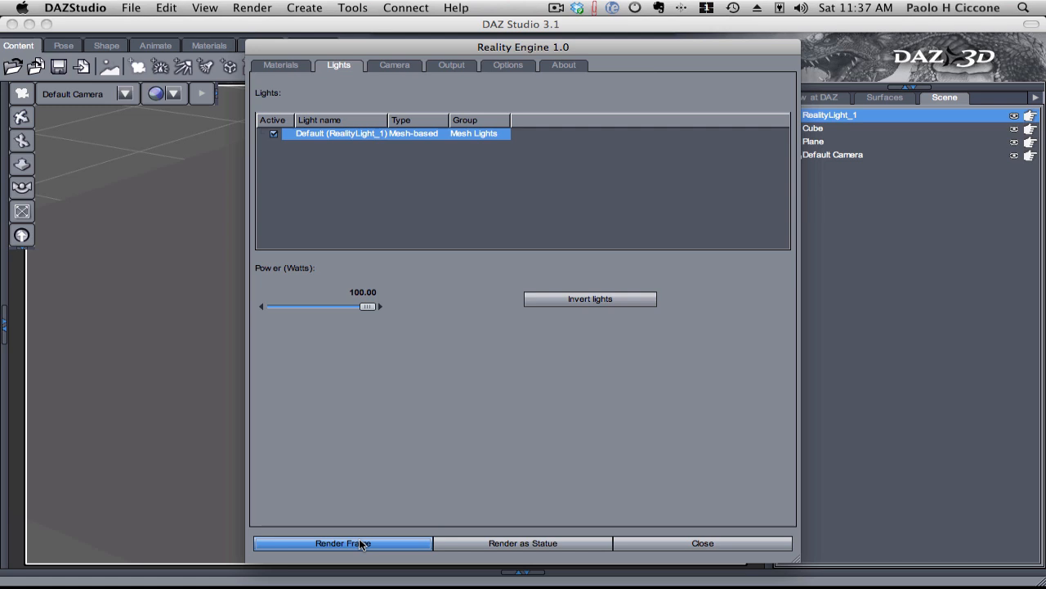
{"action": "left_click", "coordinate": [343, 542]}
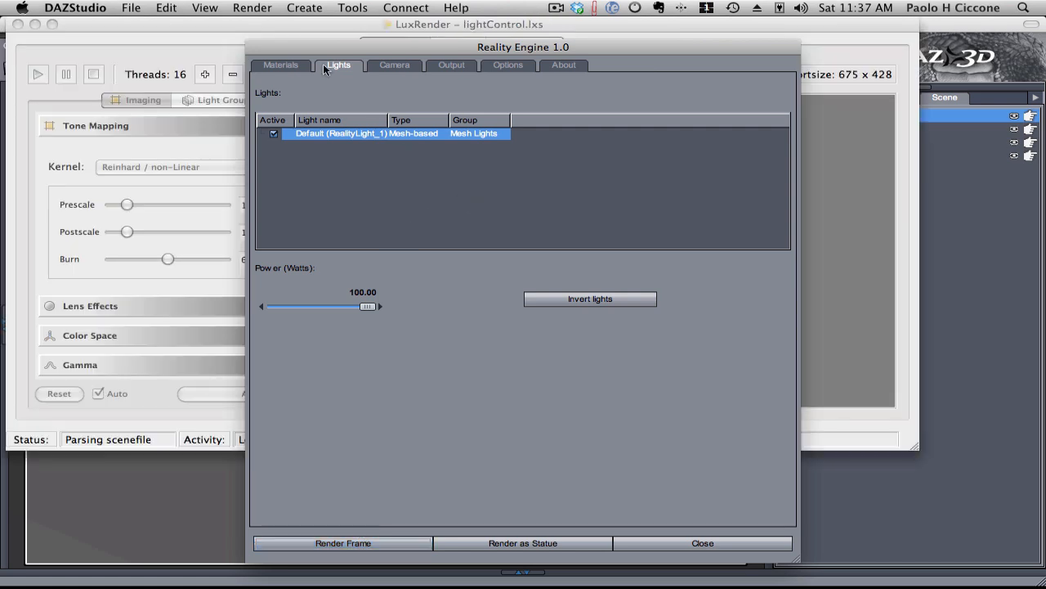
- Set LuxRender tone mapping to sensitivity 400 and exposure 1/30 for the cube render
{"action": "left_click", "coordinate": [342, 542]}
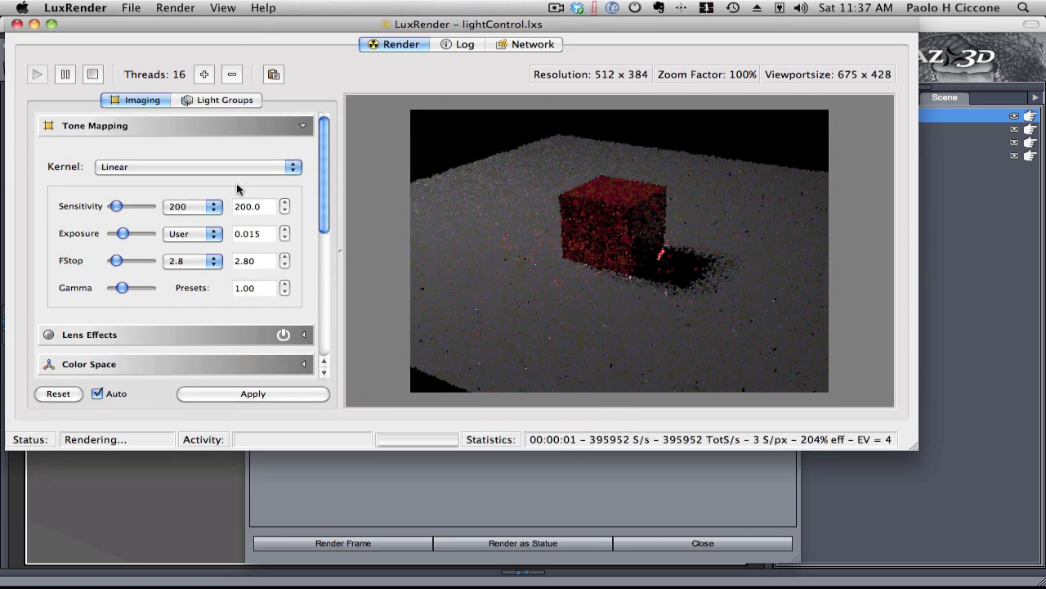
{"action": "mouse_move", "coordinate": [196, 215]}
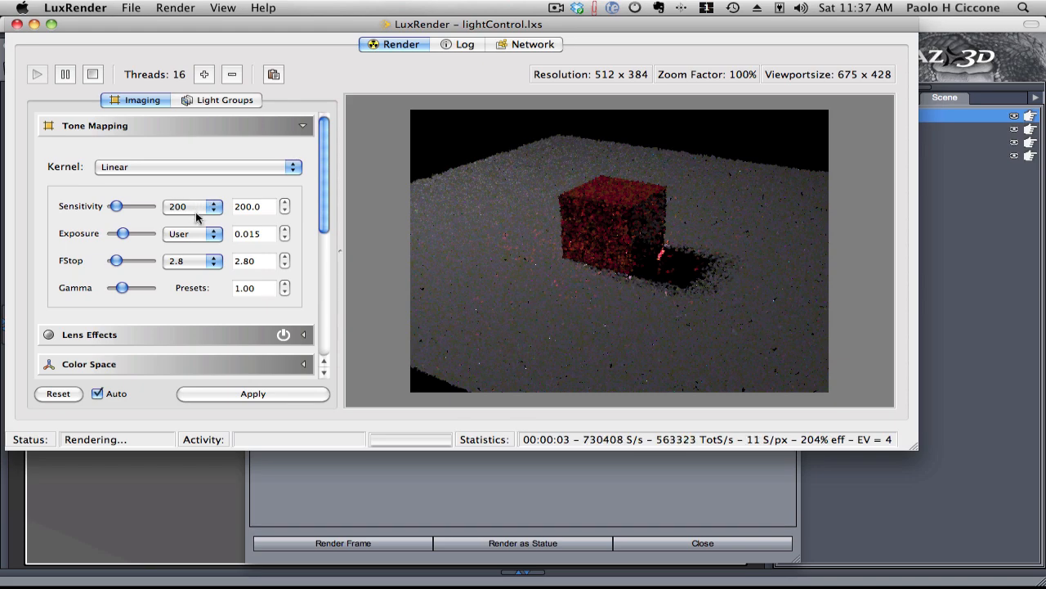
{"action": "left_click", "coordinate": [193, 206]}
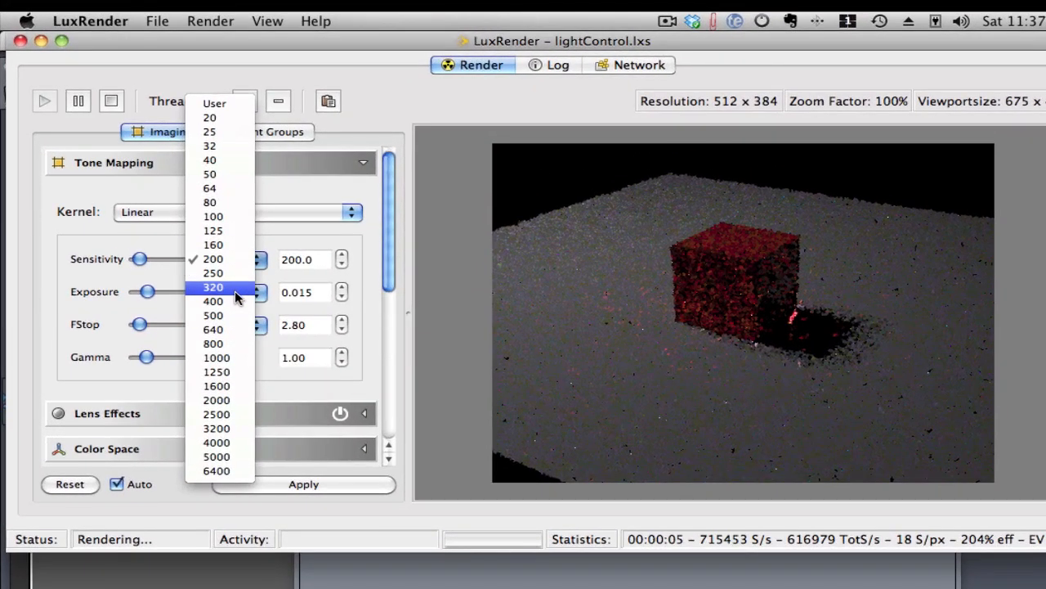
{"action": "left_click", "coordinate": [212, 301]}
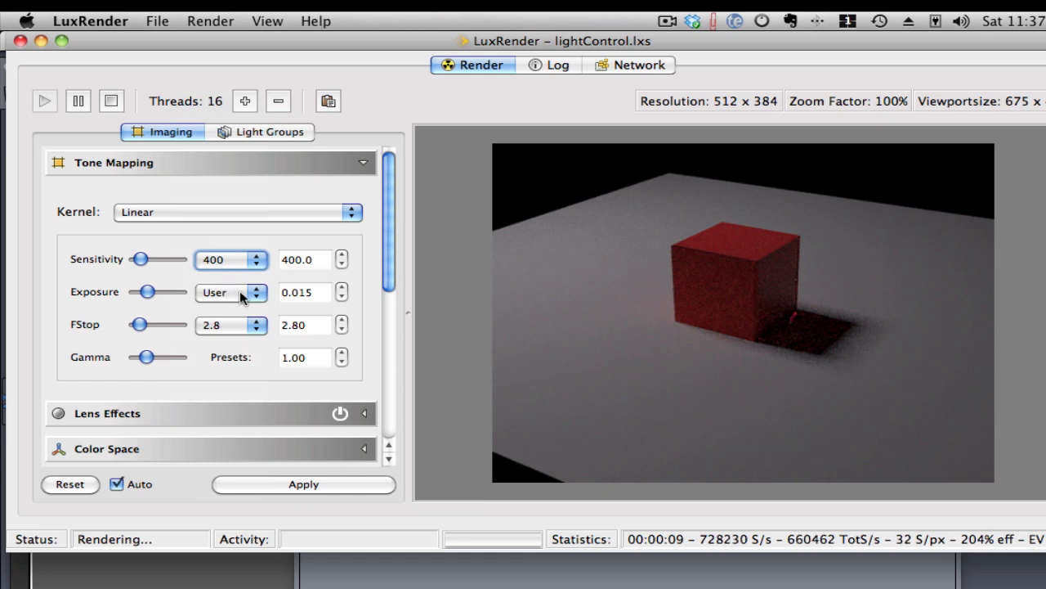
{"action": "left_click", "coordinate": [232, 291]}
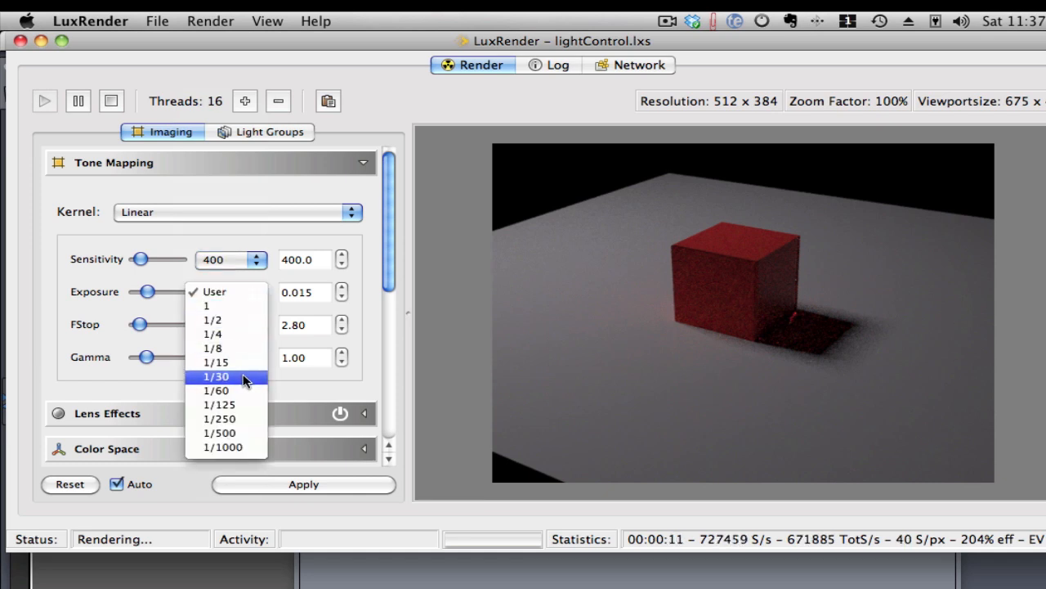
{"action": "left_click", "coordinate": [216, 376]}
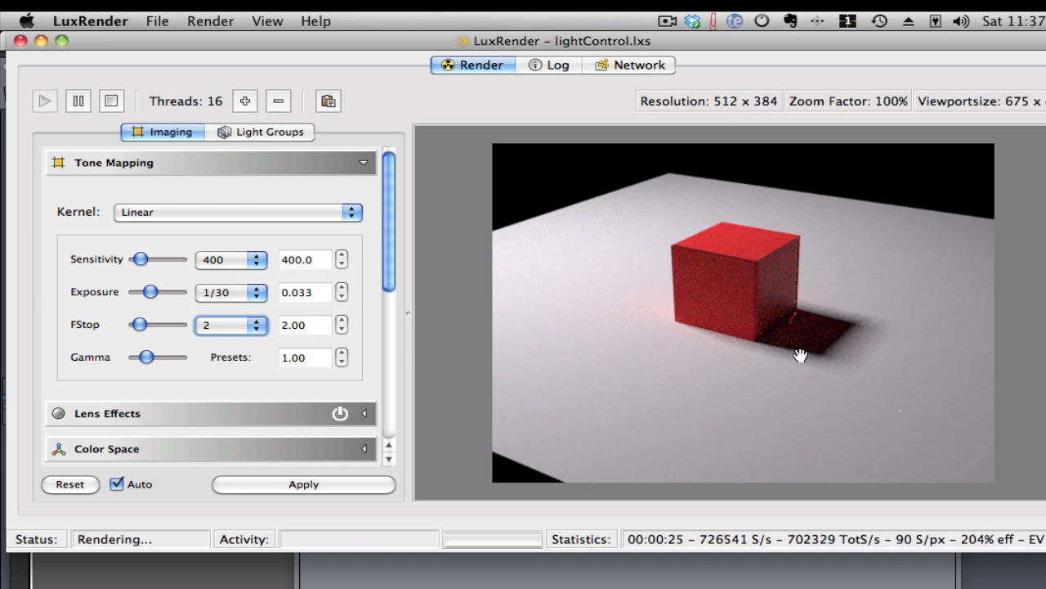
{"action": "mouse_move", "coordinate": [801, 360]}
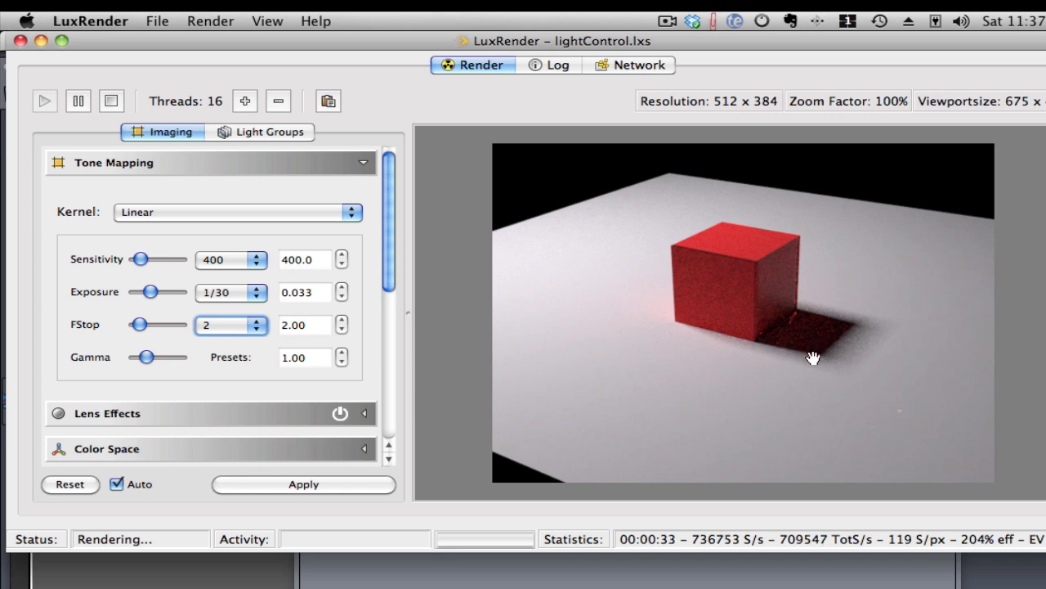
{"action": "mouse_move", "coordinate": [253, 173]}
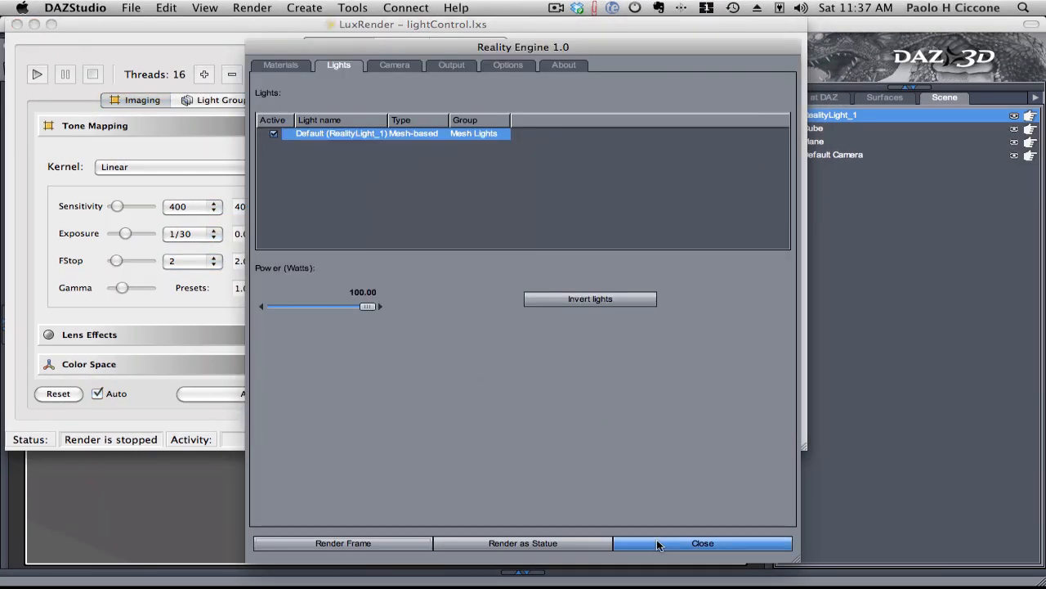
- Close Reality, inspect the light plane in Perspective View, and render the frame again
{"action": "left_click", "coordinate": [700, 543]}
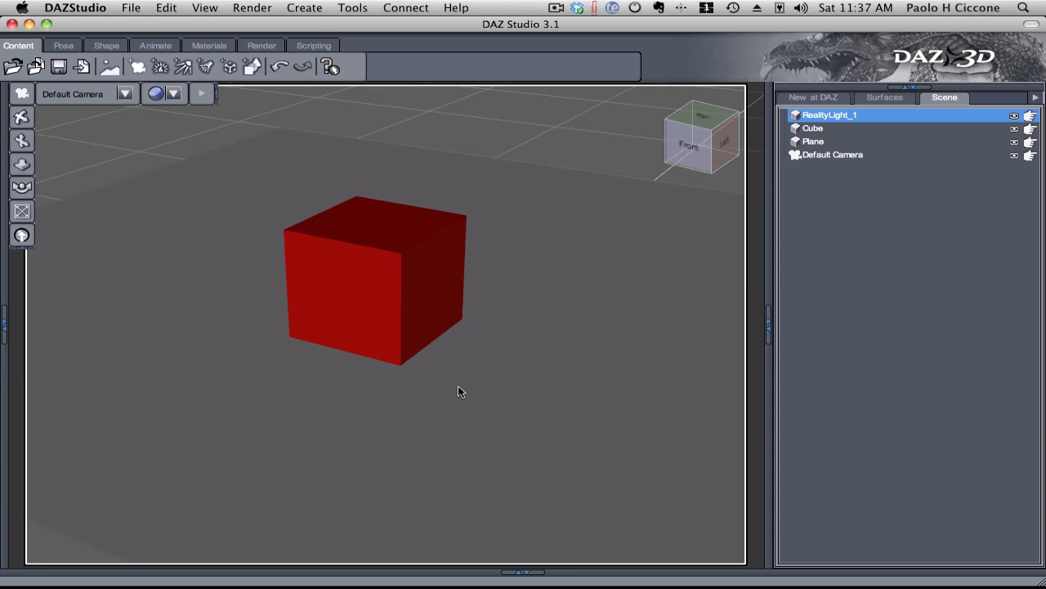
{"action": "mouse_move", "coordinate": [122, 144]}
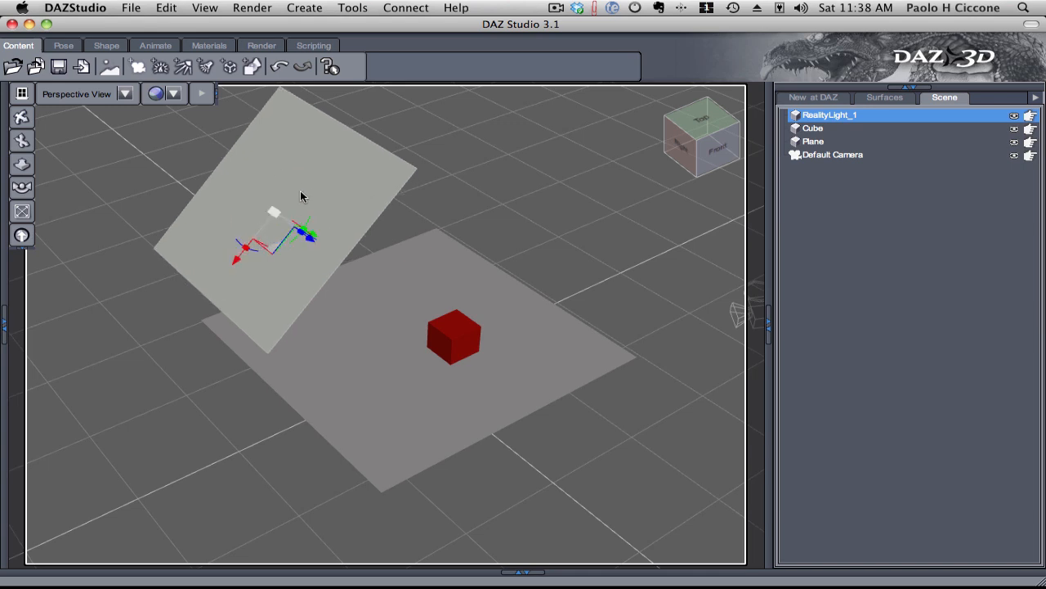
{"action": "left_click", "coordinate": [455, 340]}
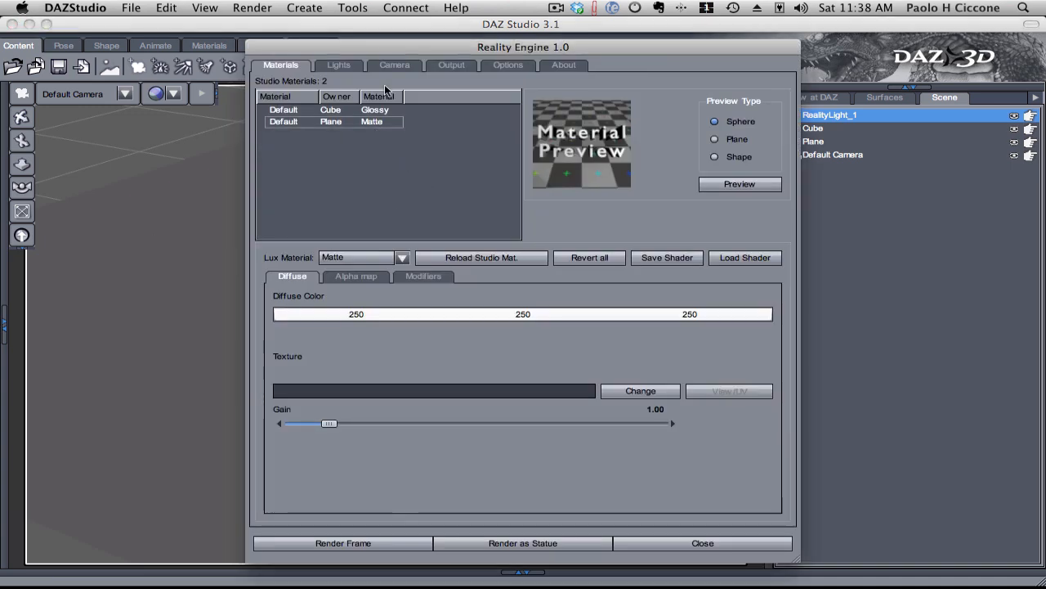
{"action": "mouse_move", "coordinate": [334, 523]}
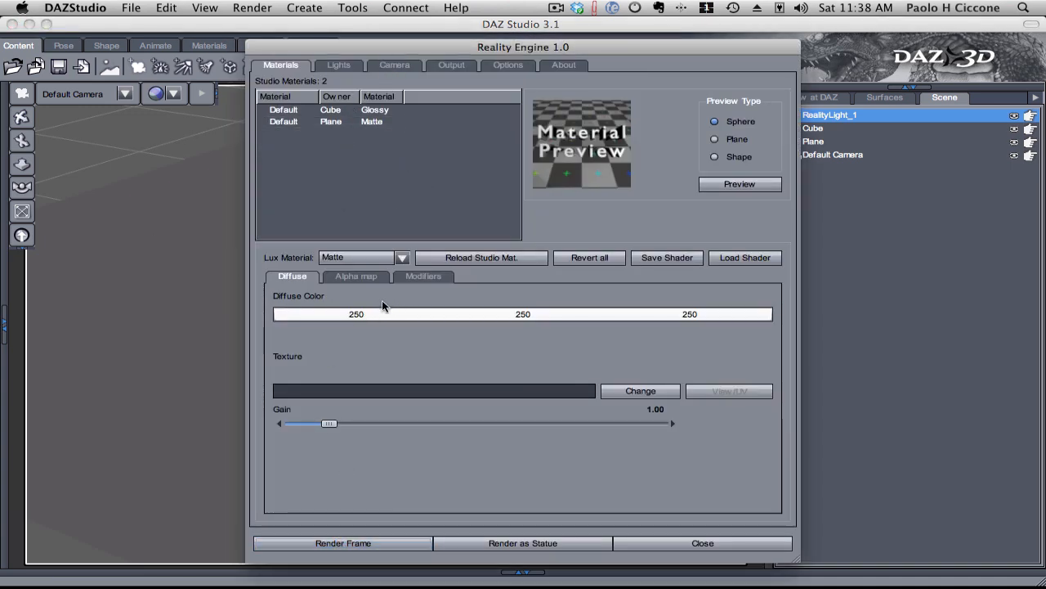
{"action": "left_click", "coordinate": [344, 543]}
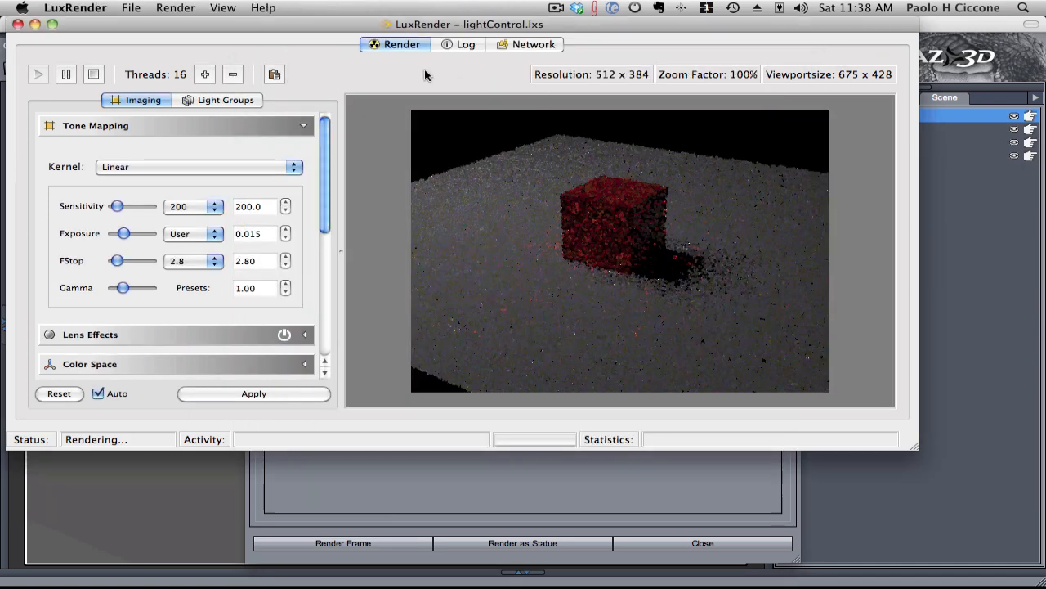
- Brighten the grainy render with sensitivity 400 and exposure 1/30
{"action": "left_click_drag", "start_coordinate": [465, 24], "coordinate": [464, 152]}
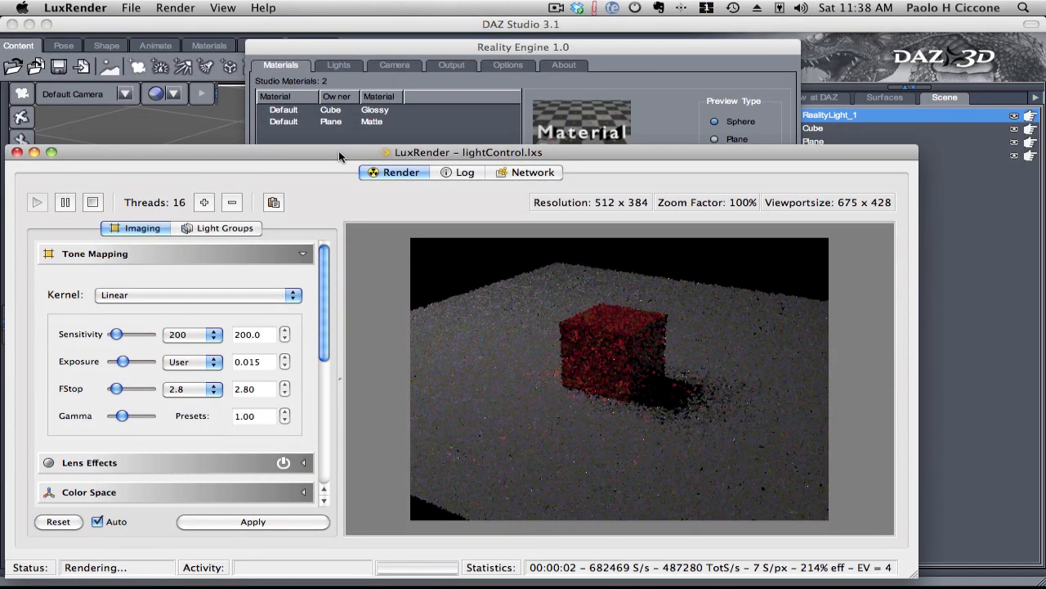
{"action": "left_click", "coordinate": [193, 361]}
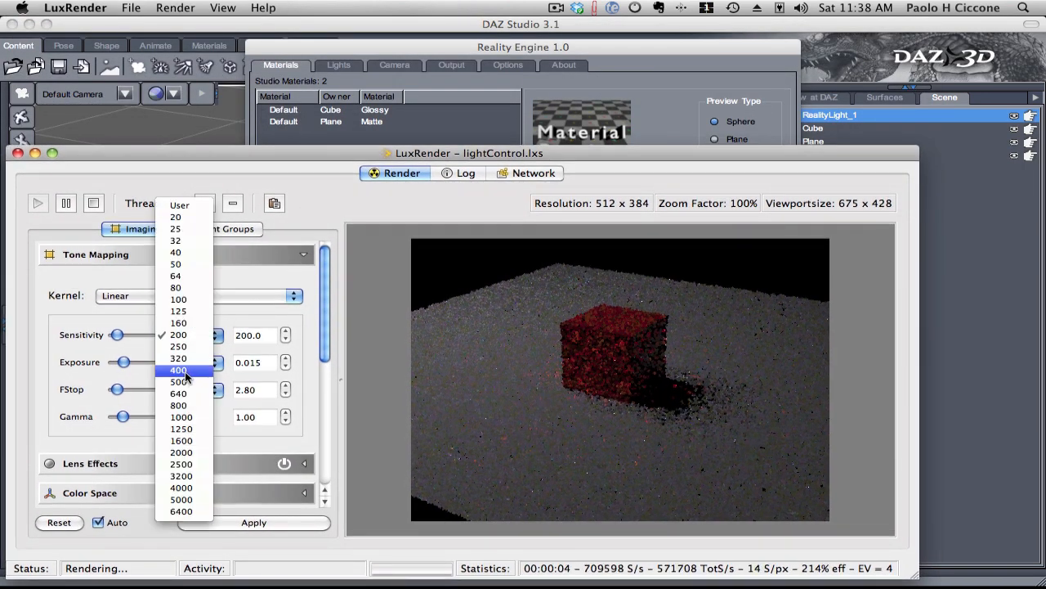
{"action": "left_click", "coordinate": [177, 370]}
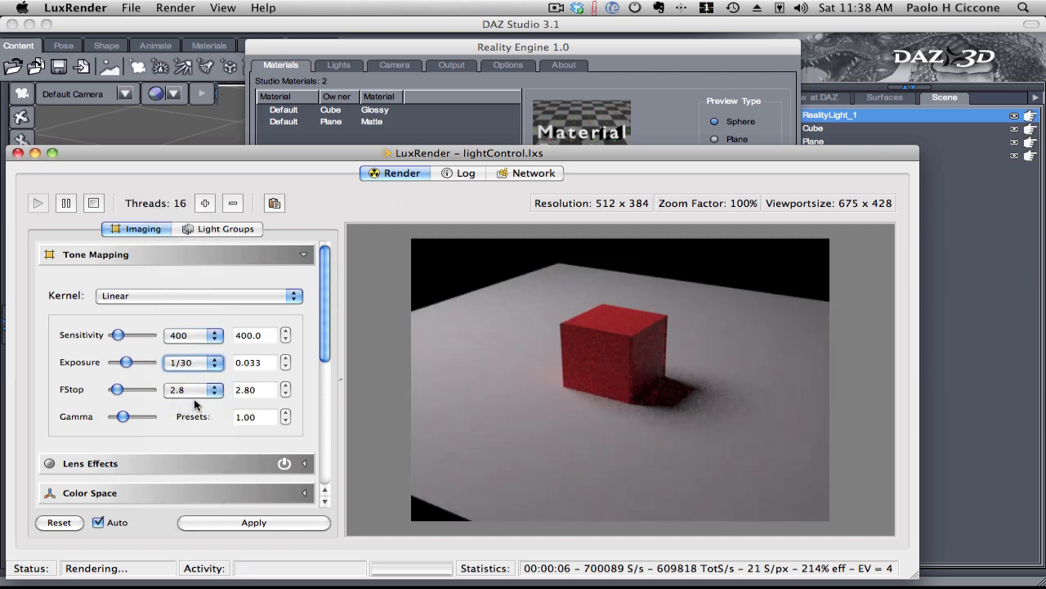
{"action": "left_click", "coordinate": [216, 384]}
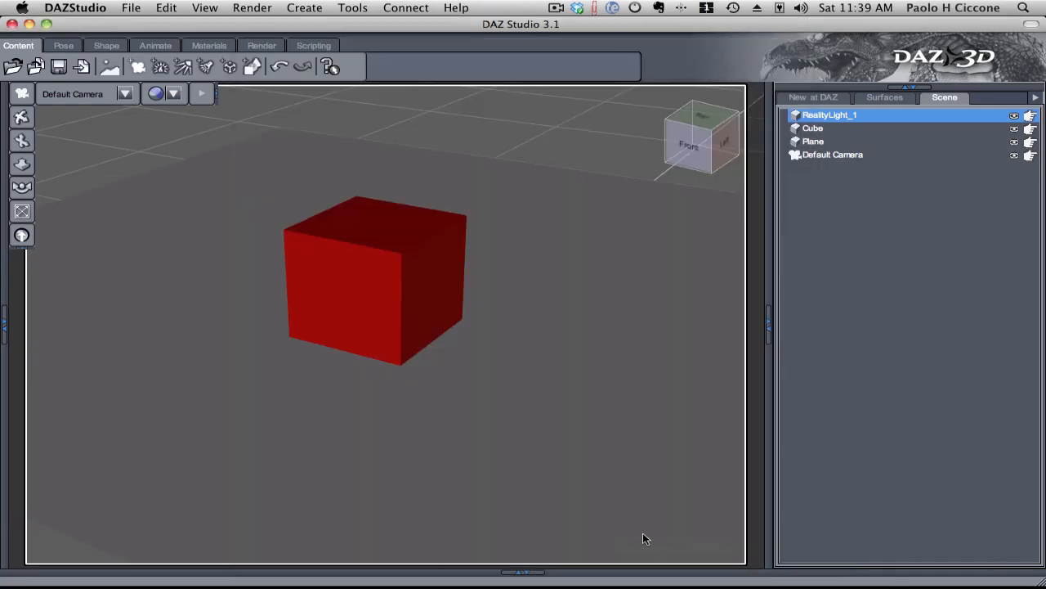
- View the light plane in Perspective View, then return to the Default Camera
{"action": "left_click", "coordinate": [125, 93]}
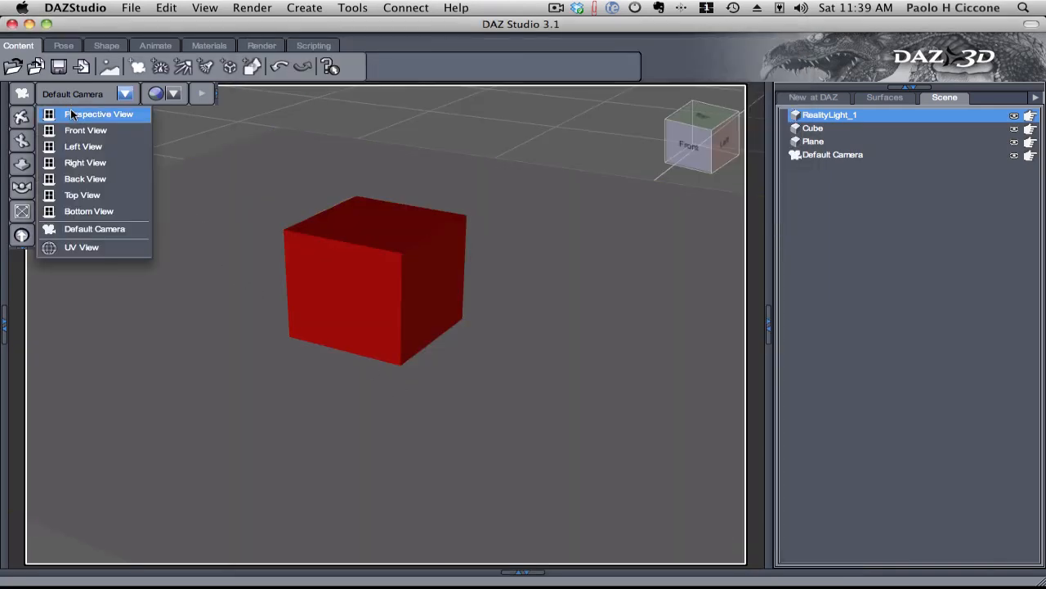
{"action": "left_click", "coordinate": [98, 115]}
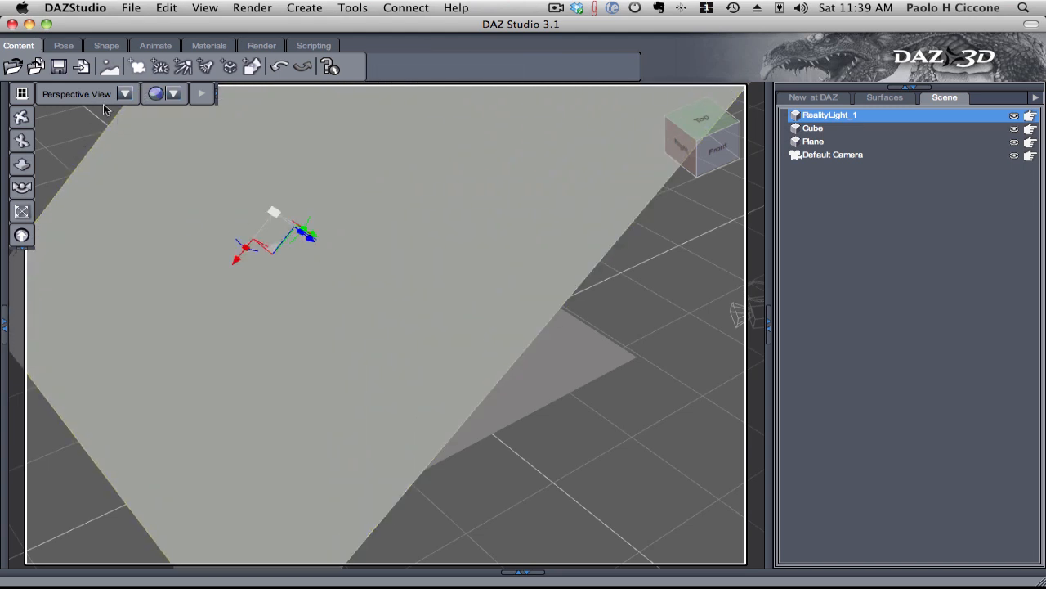
{"action": "left_click", "coordinate": [124, 94]}
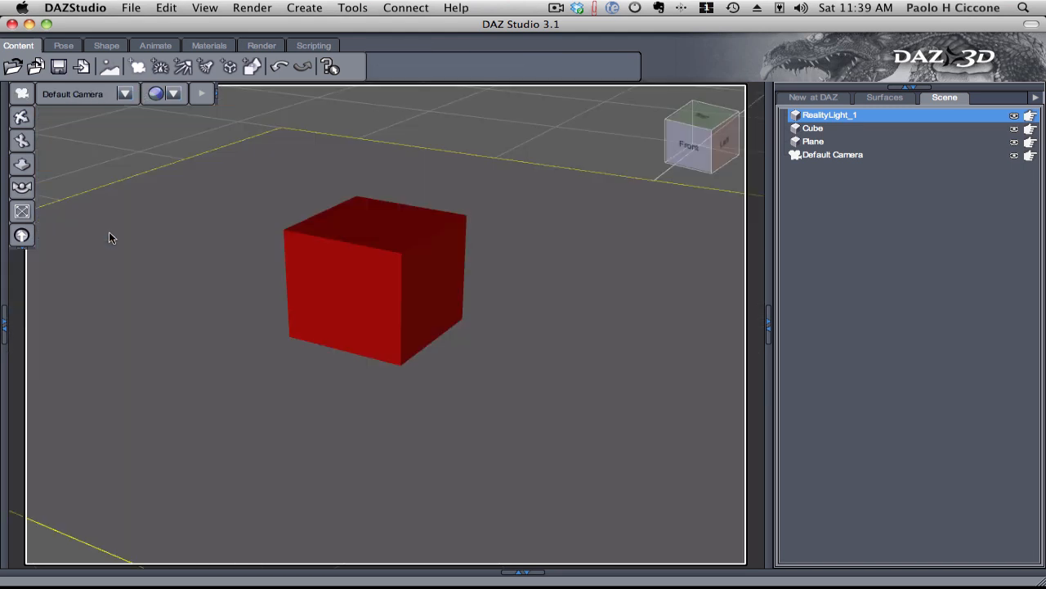
{"action": "mouse_move", "coordinate": [116, 242]}
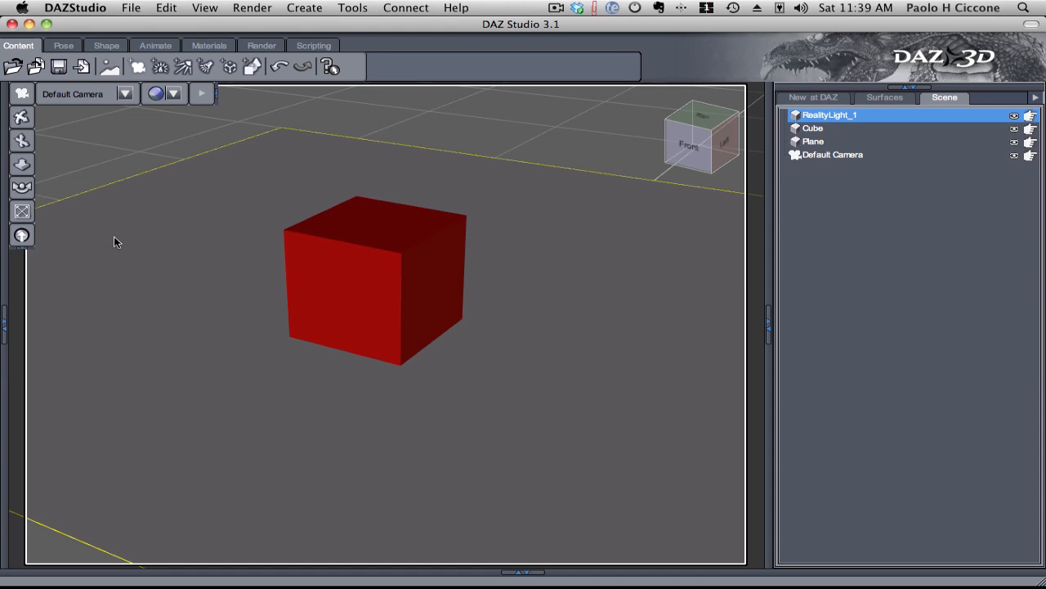
{"action": "mouse_move", "coordinate": [134, 228]}
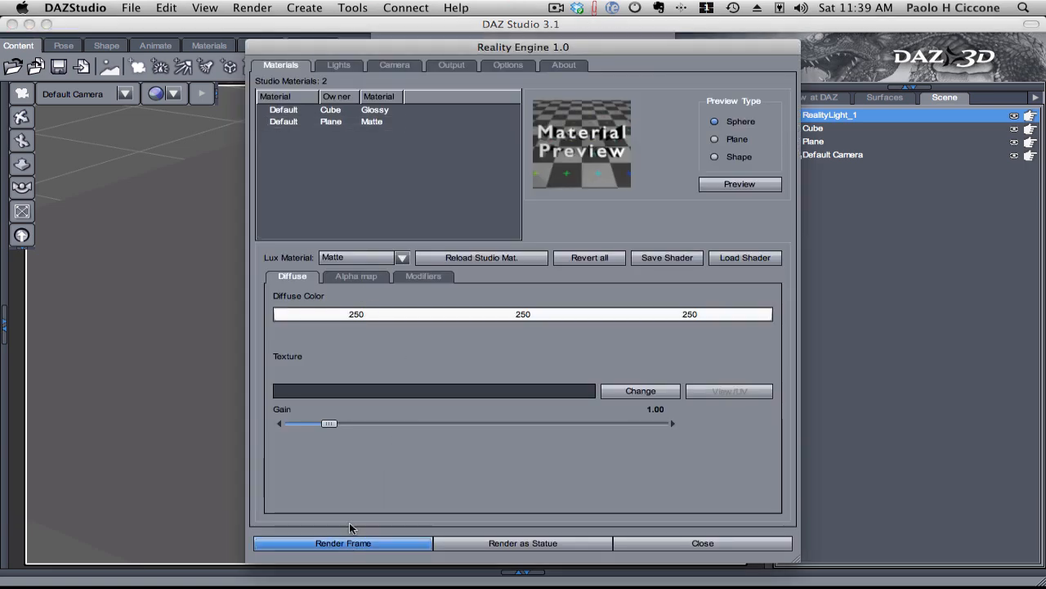
- Render the current frame in LuxRender at sensitivity 400, exposure 1/15, f-stop 2
{"action": "left_click", "coordinate": [341, 543]}
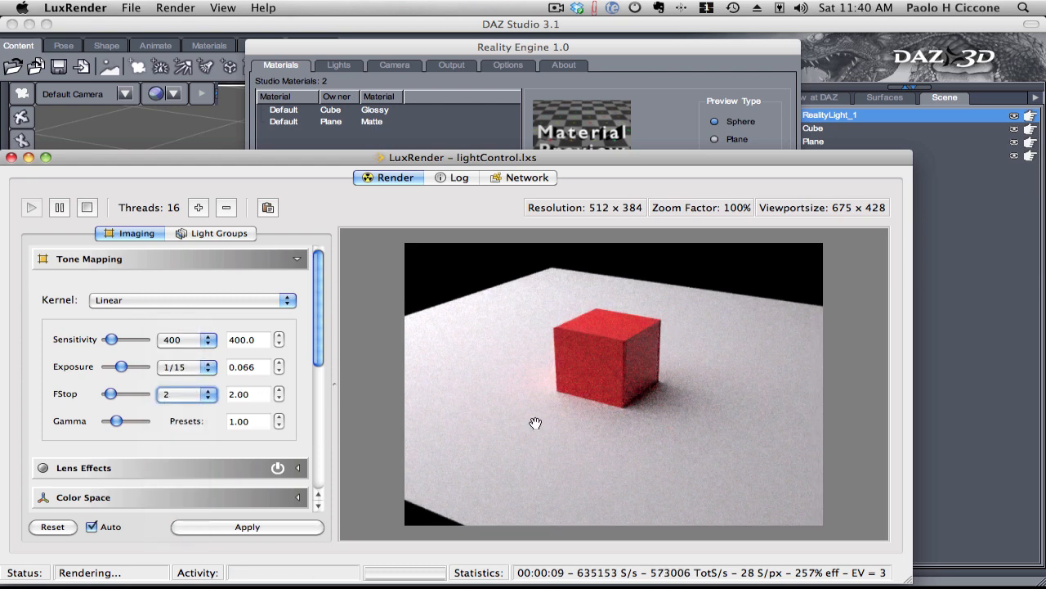
{"action": "mouse_move", "coordinate": [658, 411]}
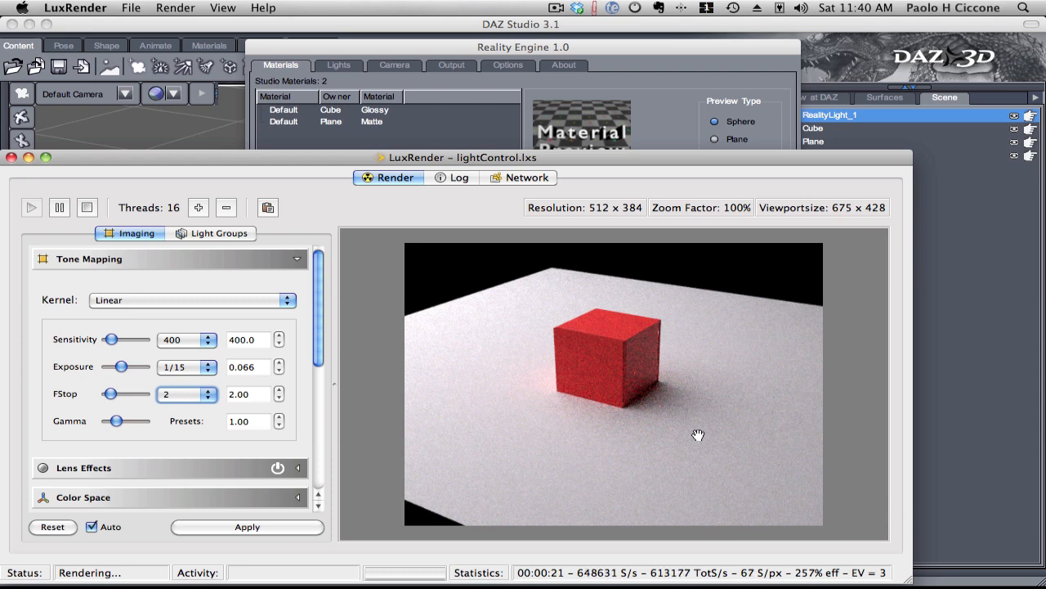
{"action": "mouse_move", "coordinate": [478, 430]}
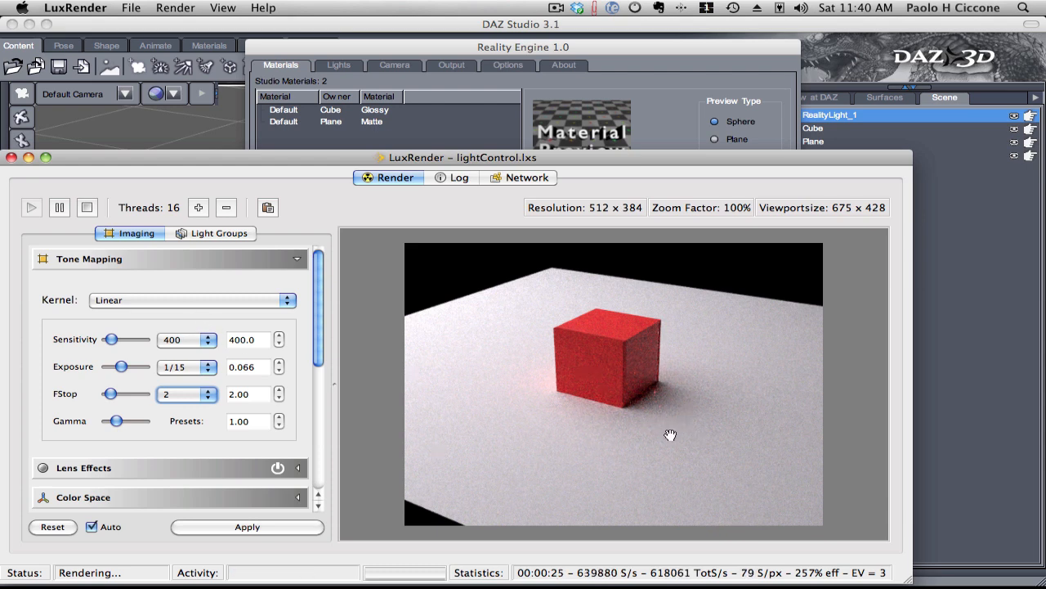
{"action": "mouse_move", "coordinate": [666, 430]}
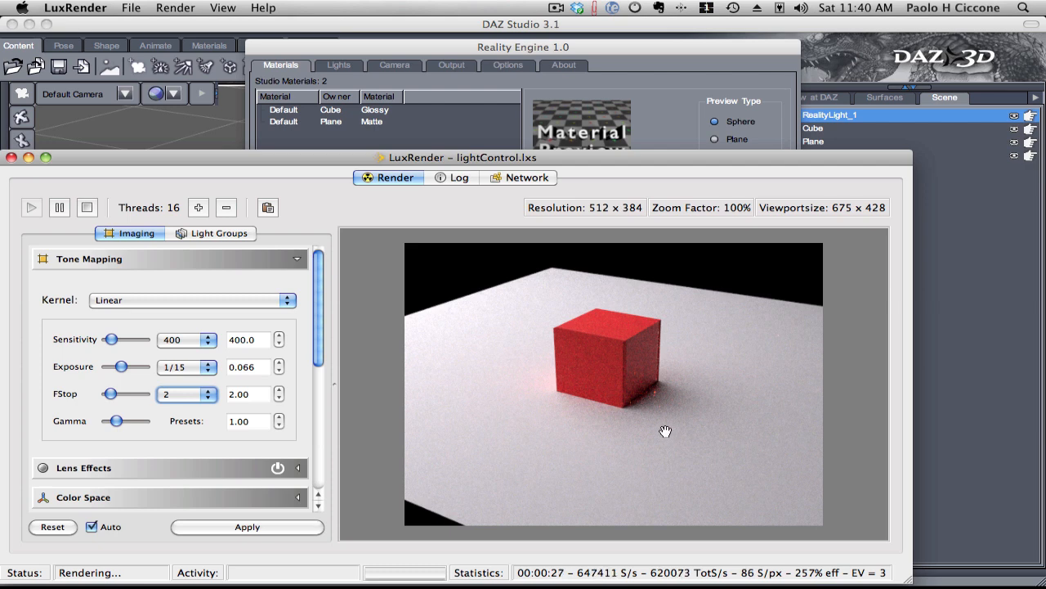